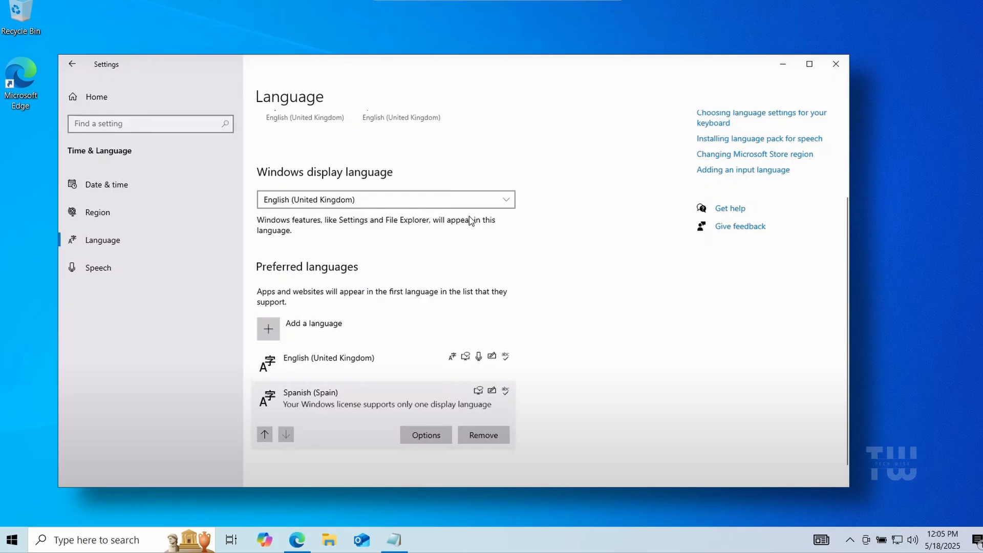
- Close the Settings window showing English as the only display language
left_click(835, 63)
type("reg")
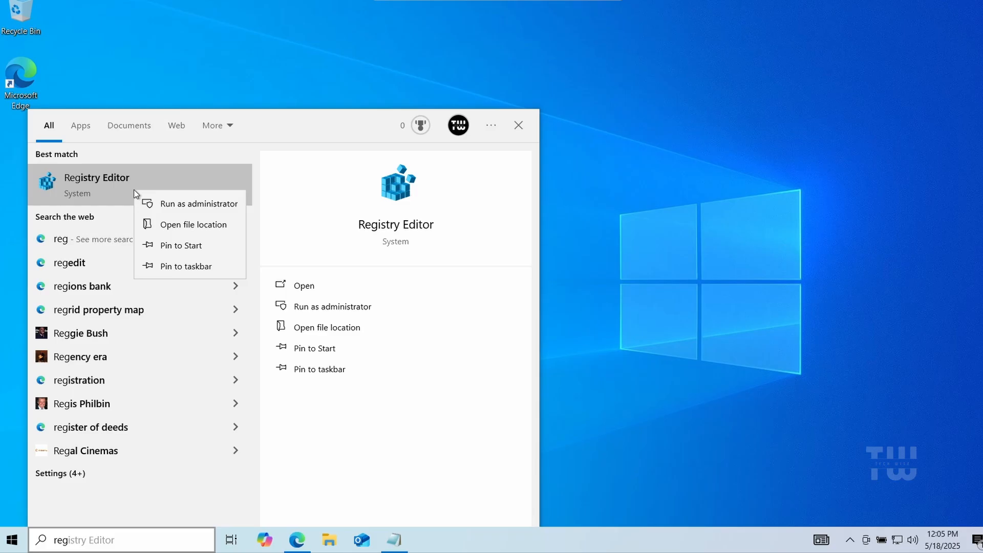
mouse_move(207, 210)
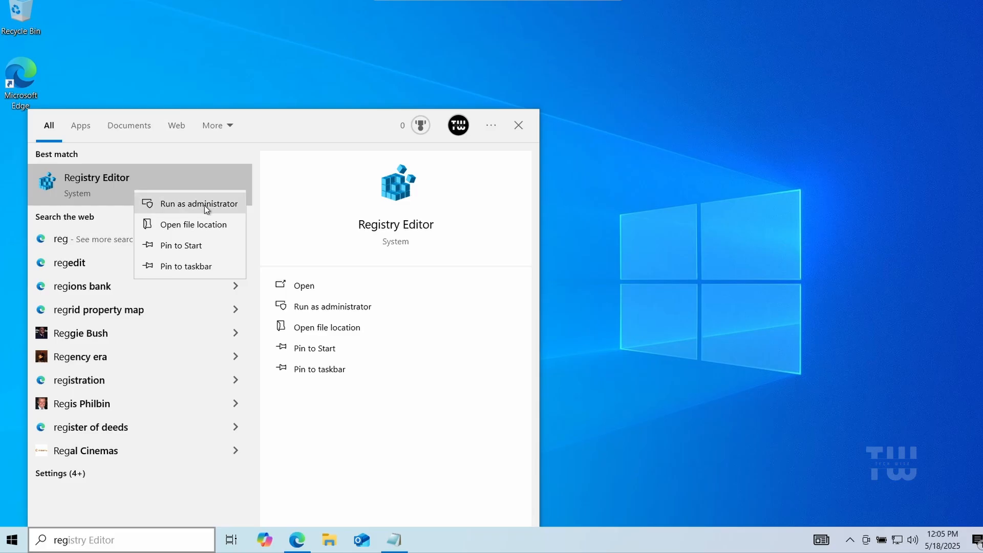
- Run Registry Editor as administrator and approve the UAC prompt
left_click(199, 203)
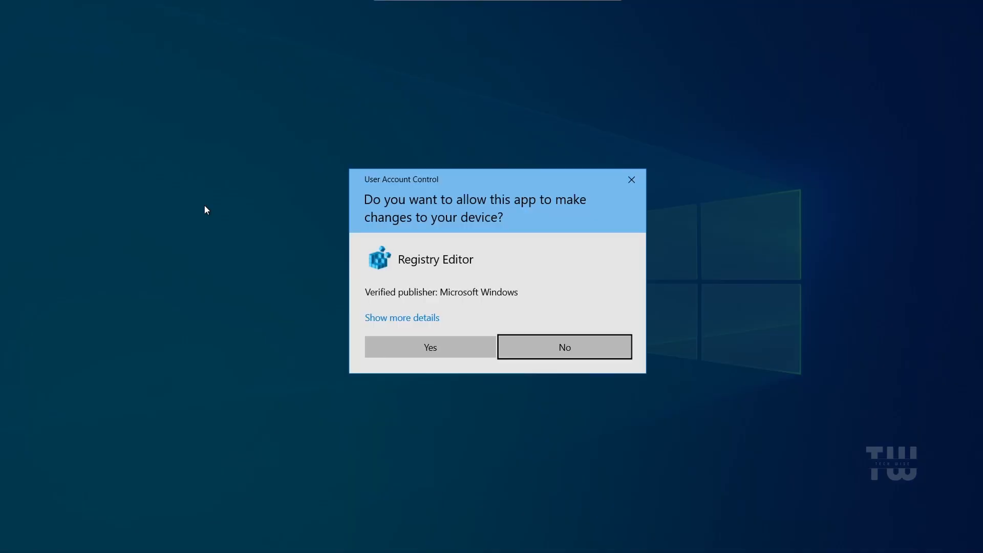
mouse_move(431, 352)
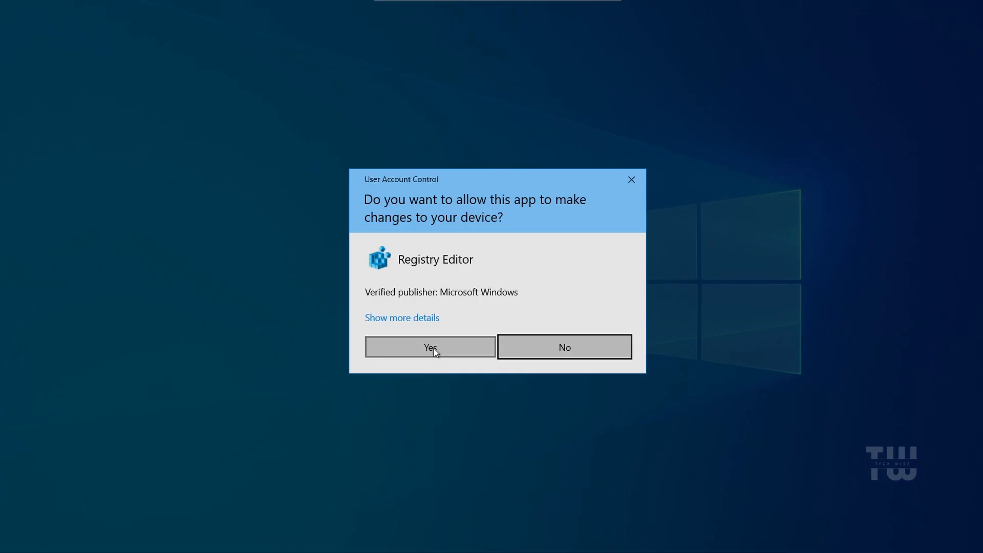
left_click(430, 348)
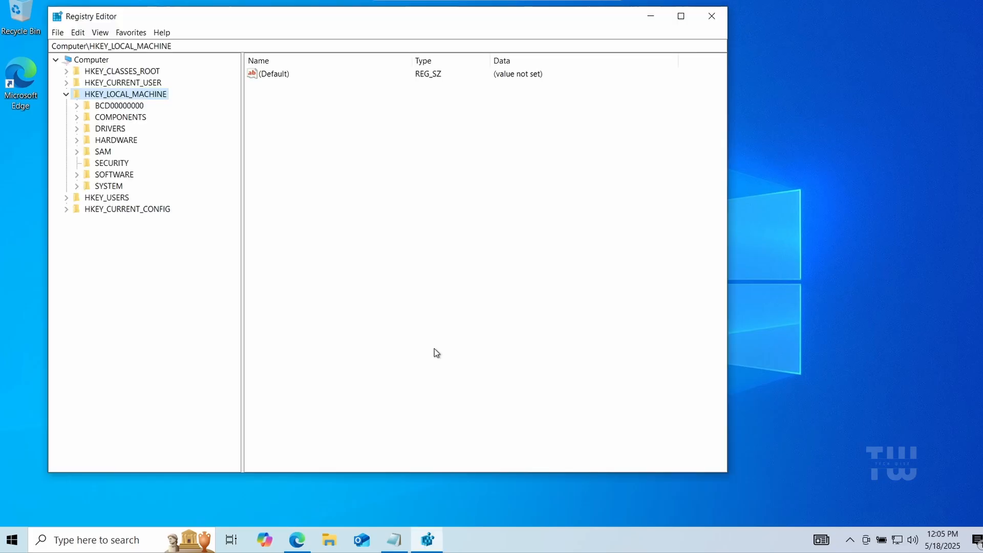
- Navigate to HKEY_LOCAL_MACHINE\SYSTEM\CurrentControlSet\Control\Nls\Language, where Default and InstallLanguage are 0409
left_click(66, 93)
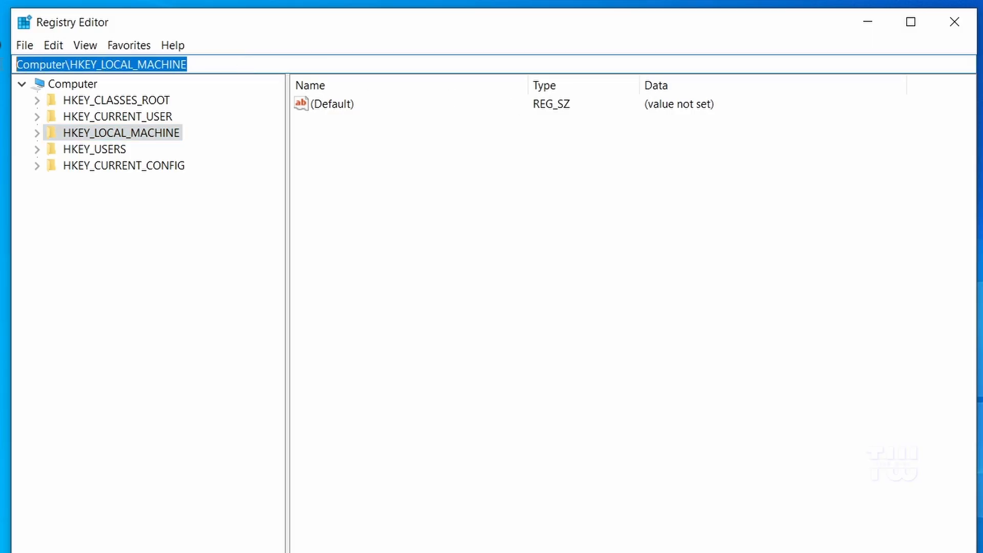
type("Computer\\HKEY_LOCAL_MACHINE\\SYSTEM\\CurrentControlSet\\Control\\Nls\\Language")
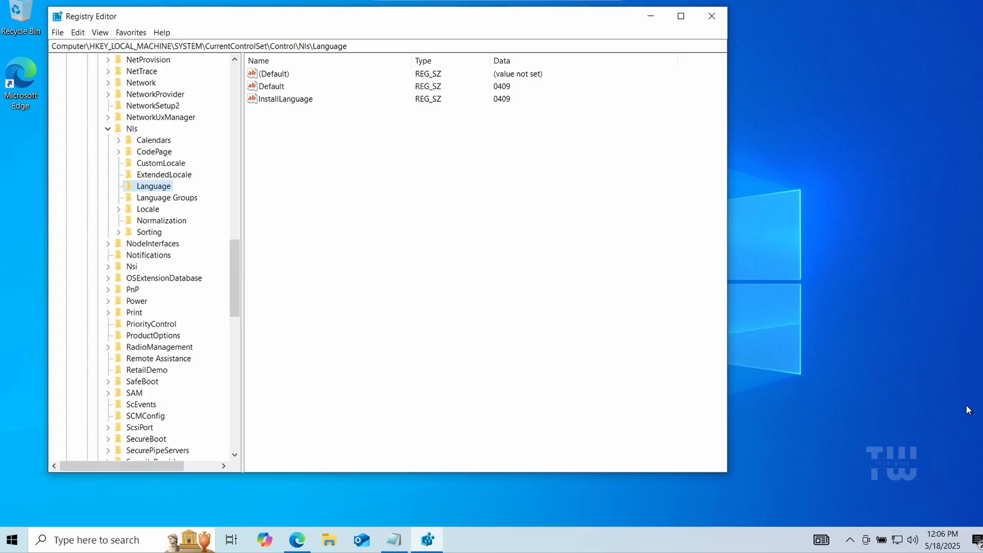
mouse_move(350, 497)
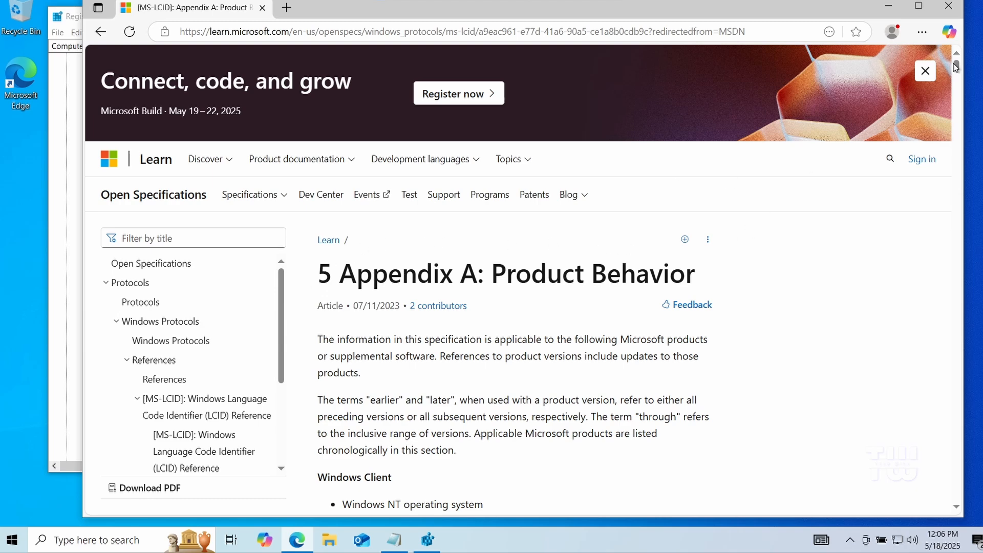
- Find Spanish's code 0x000A in the MS-LCID table, select 000A, and return to Registry Editor
scroll("down", 3)
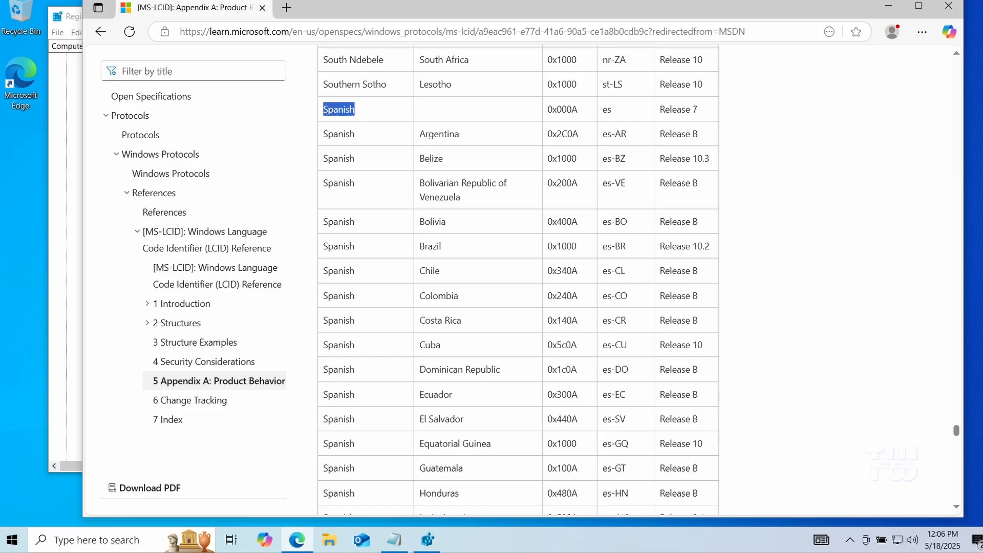
left_click(561, 108)
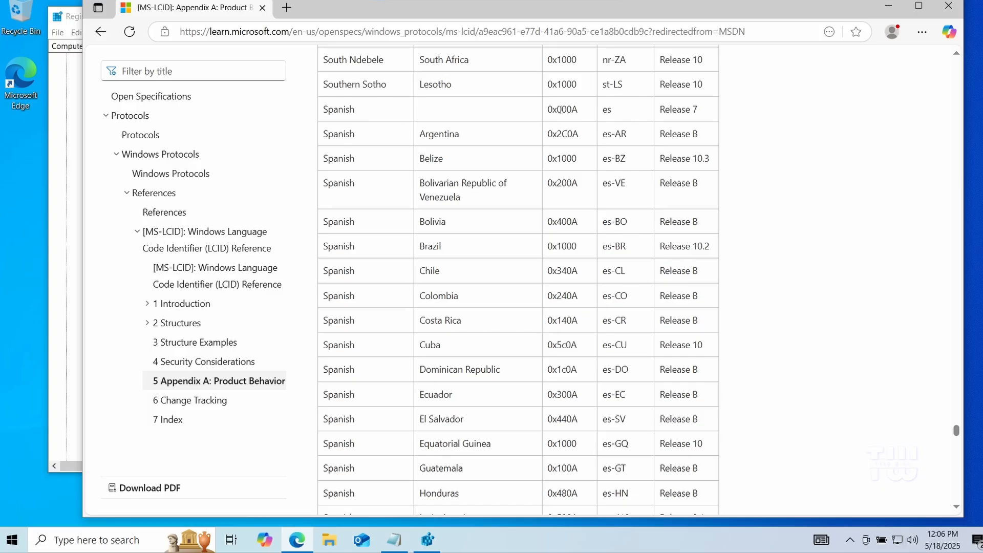
double_click(567, 109)
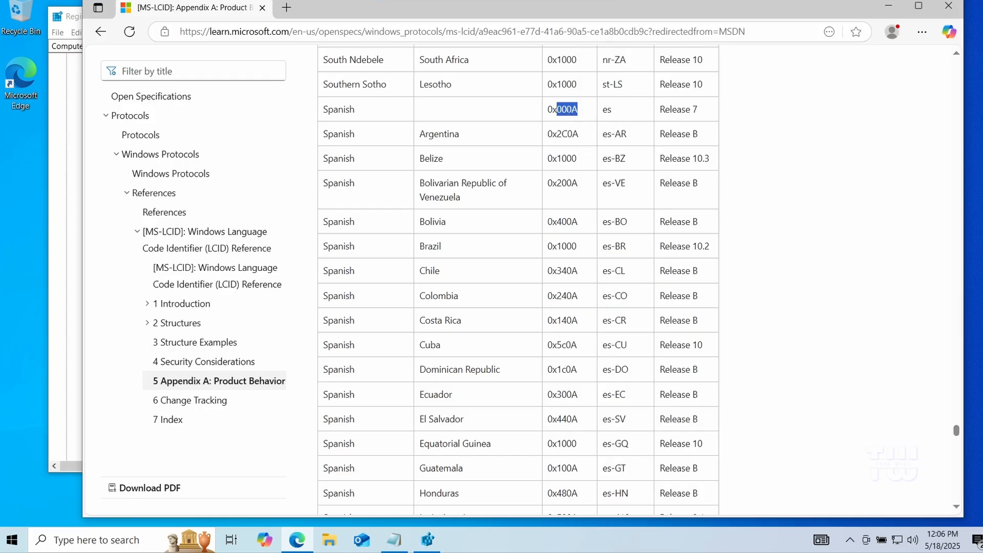
left_click(427, 539)
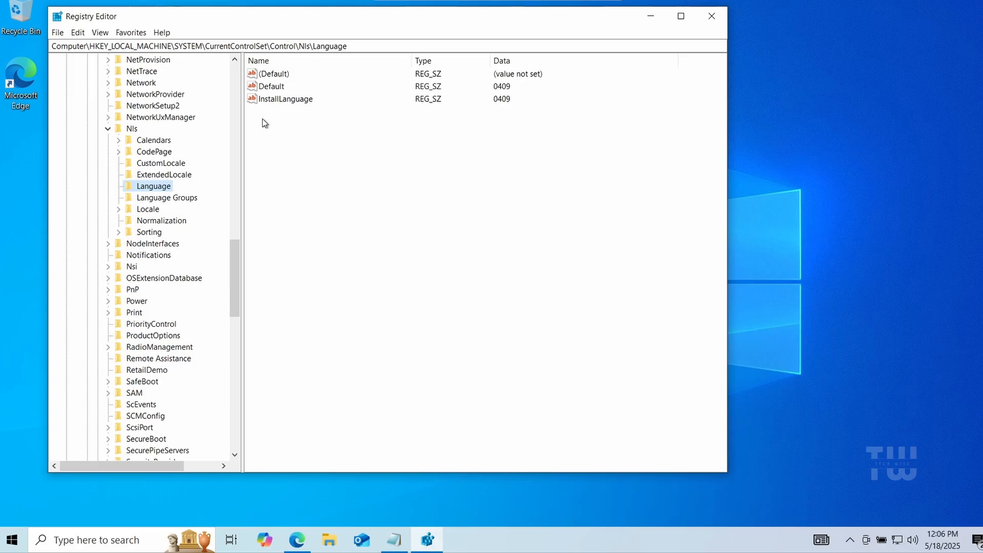
- Change Default and InstallLanguage from 0409 to 000A
double_click(273, 86)
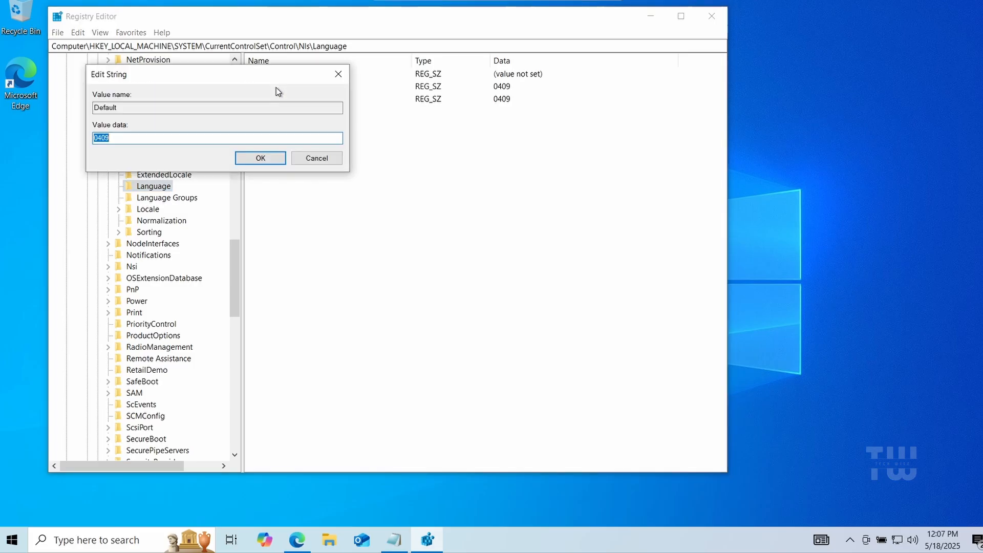
mouse_move(183, 138)
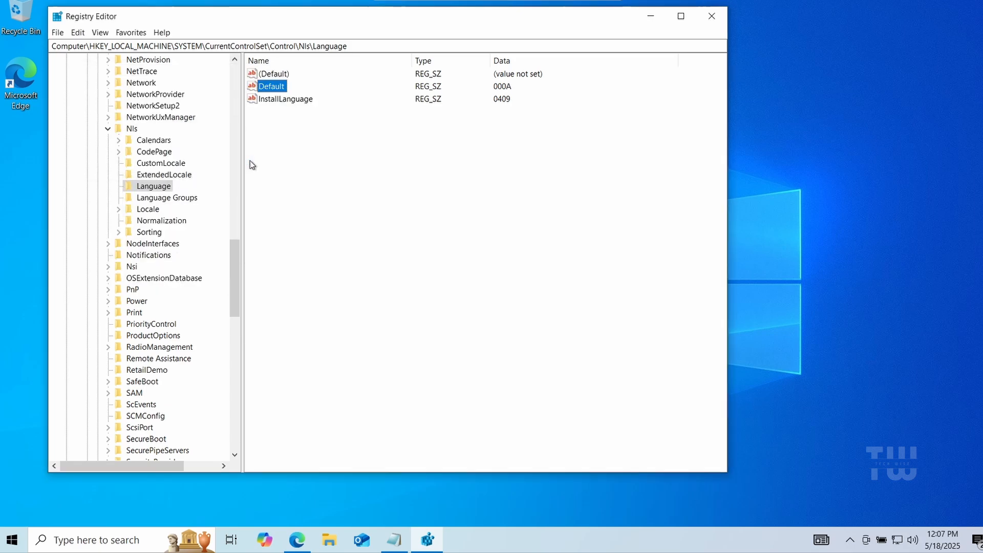
mouse_move(290, 105)
type("000A")
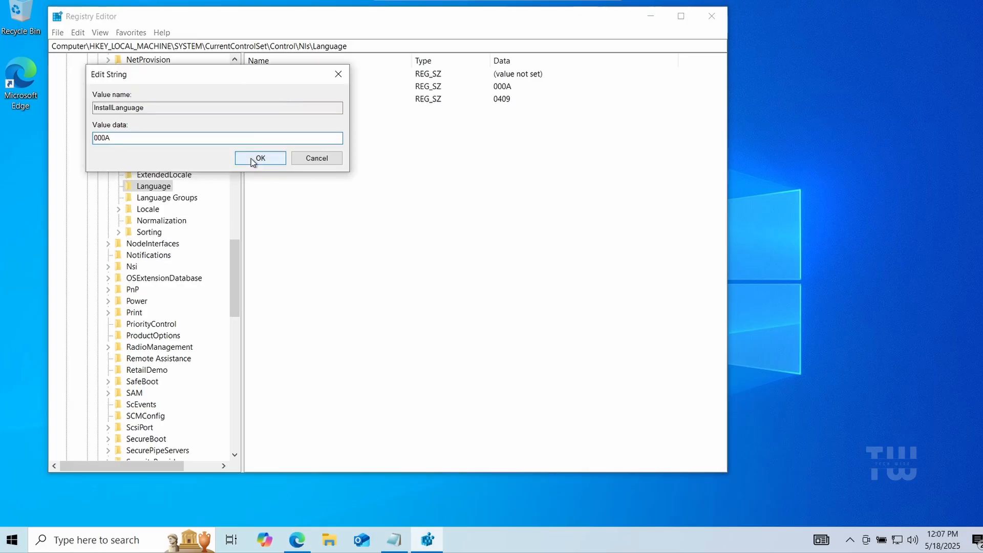
left_click(260, 158)
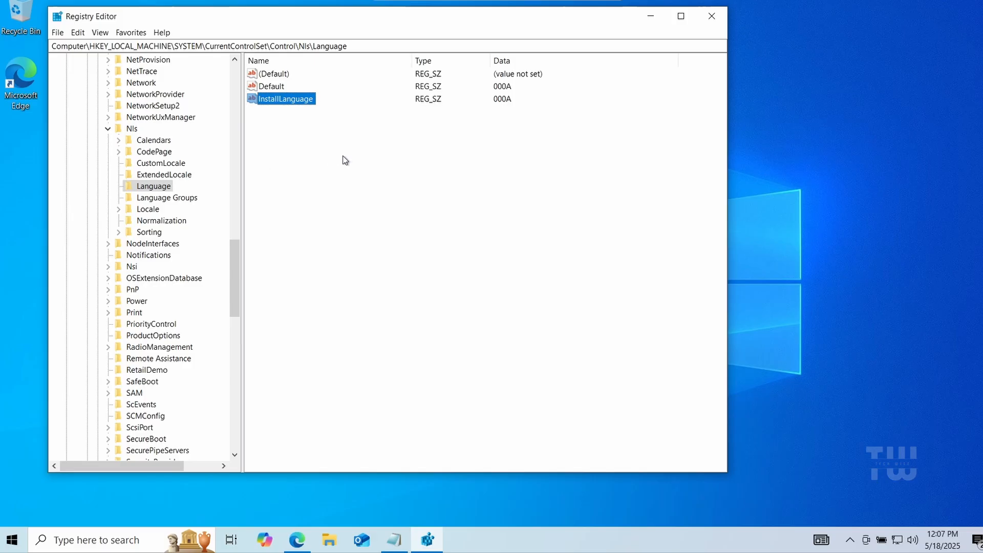
mouse_move(396, 166)
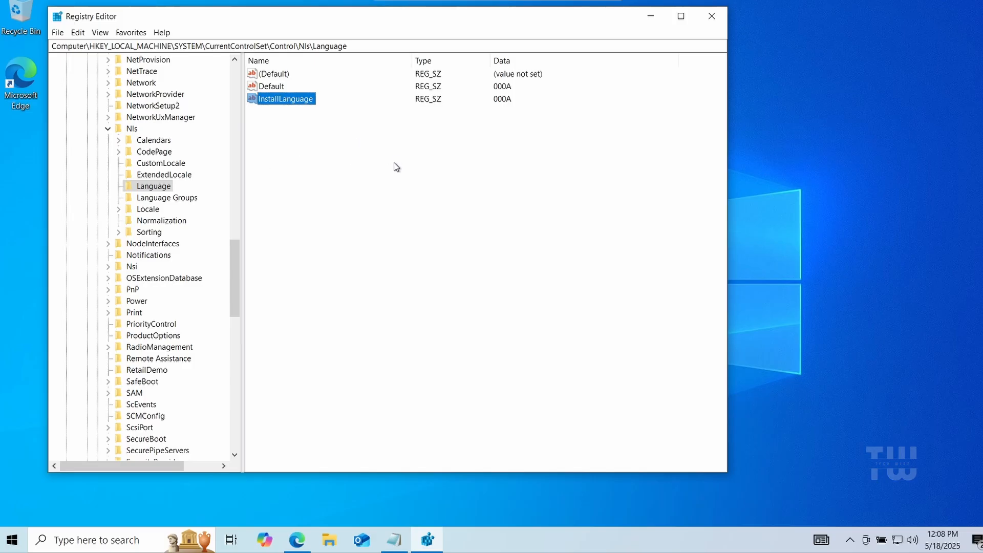
mouse_move(321, 203)
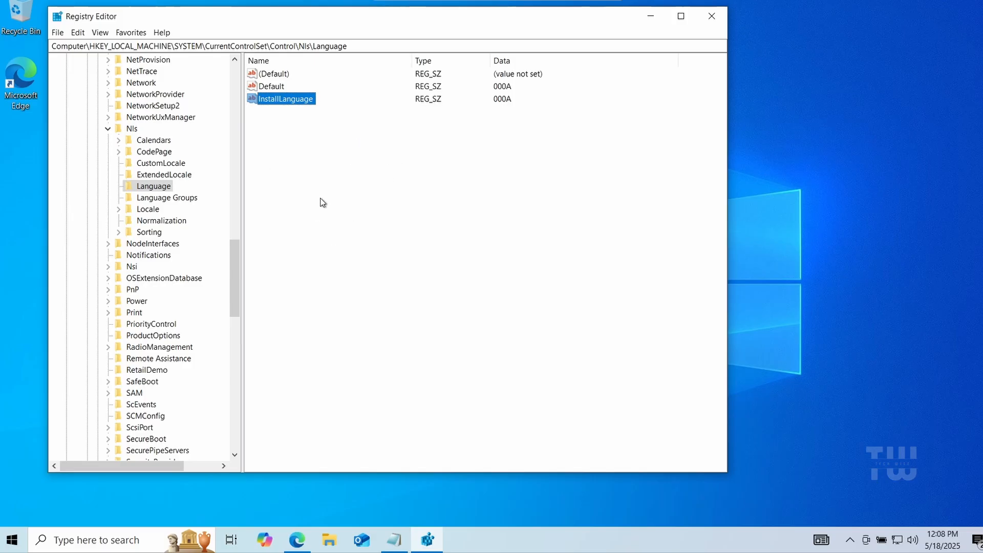
- Close Registry Editor, return to the desktop now in Spanish, and launch Settings from Start
left_click(711, 16)
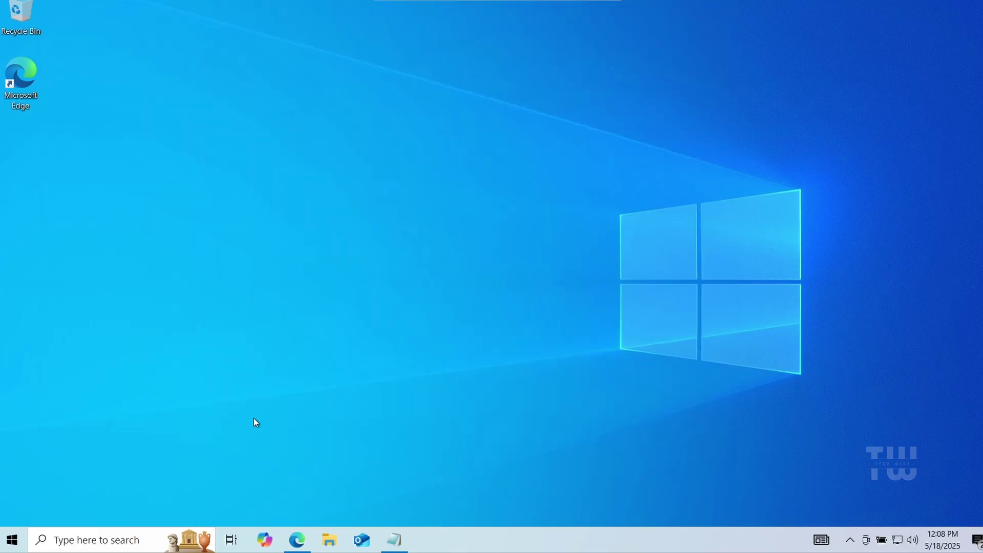
left_click(12, 540)
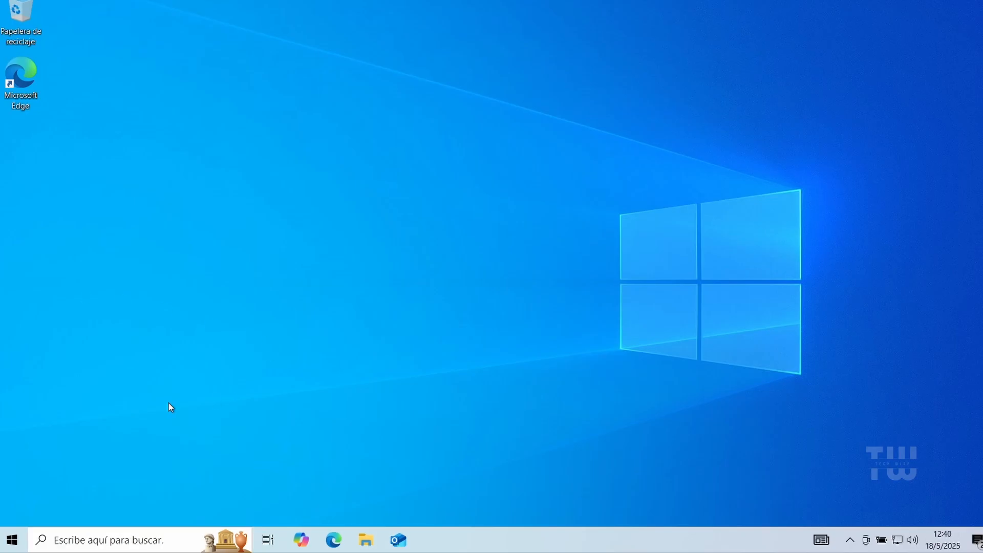
left_click(11, 537)
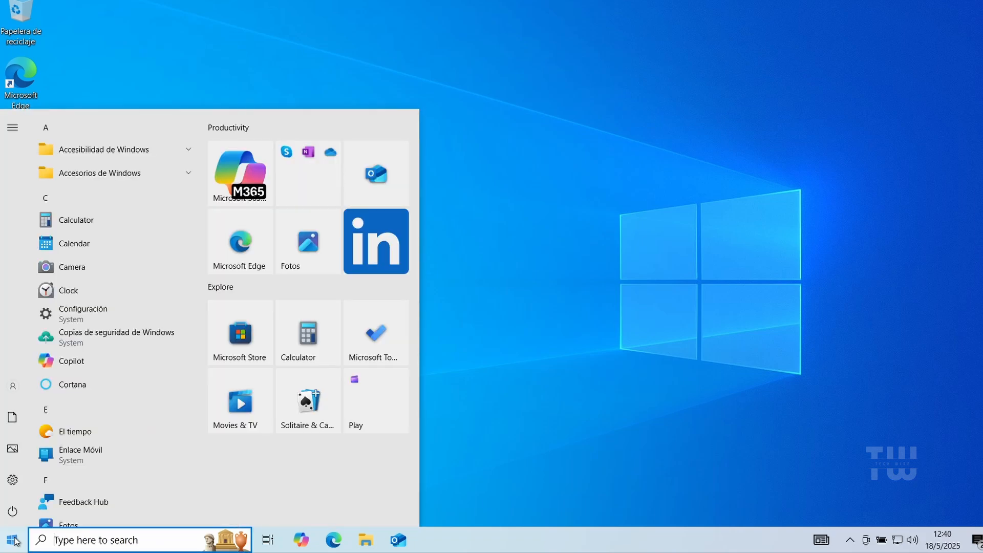
mouse_move(121, 168)
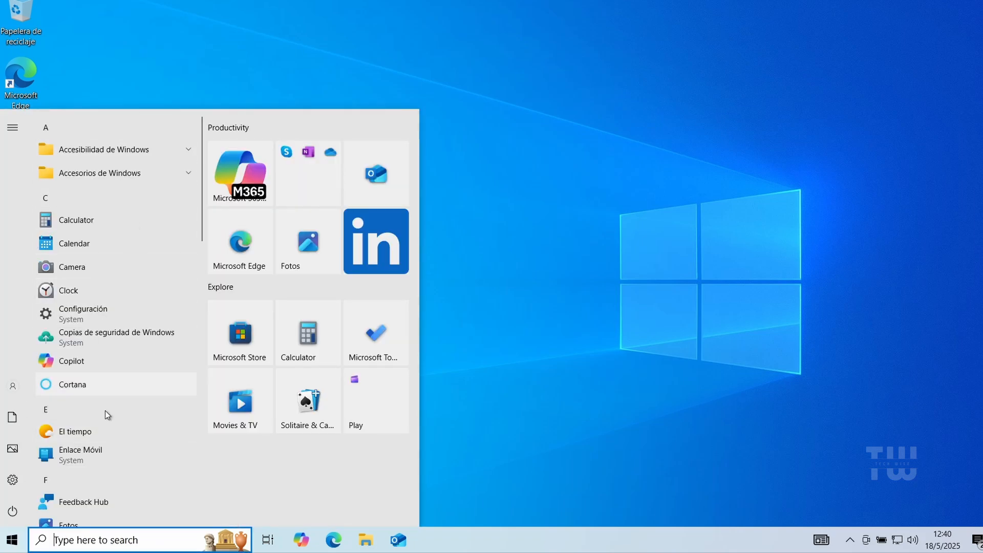
mouse_move(132, 449)
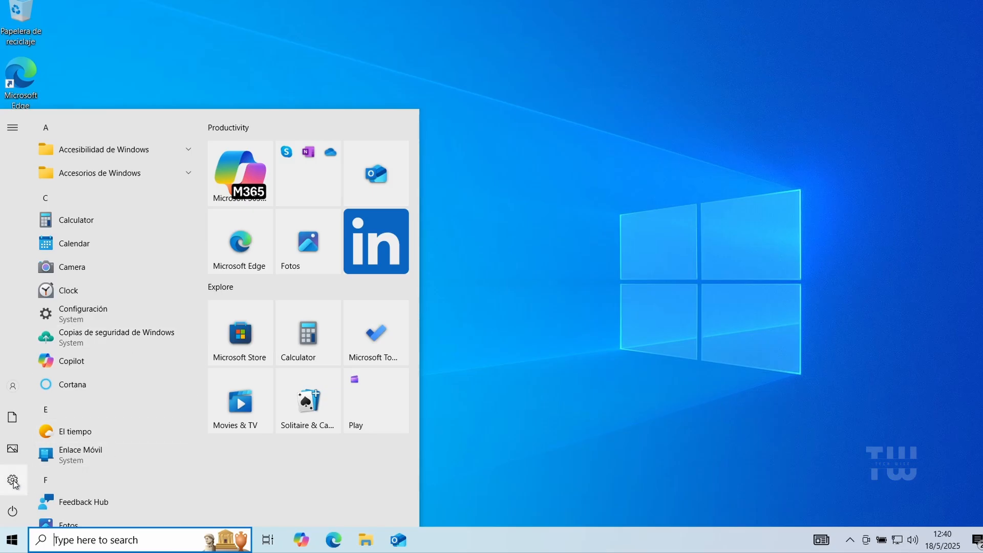
left_click(12, 482)
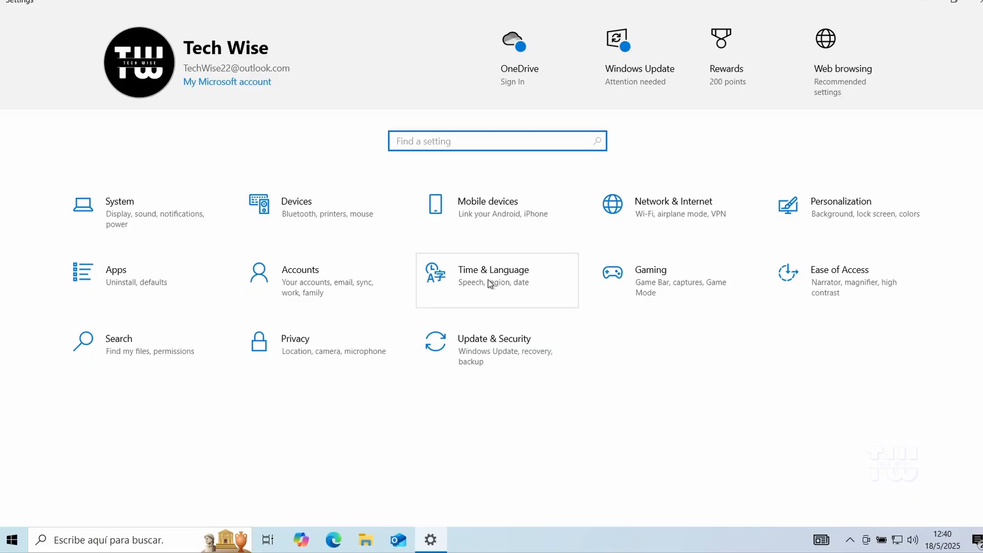
- Go to Time & Language > Language, confirming Español (Argentina) as the display language
left_click(493, 280)
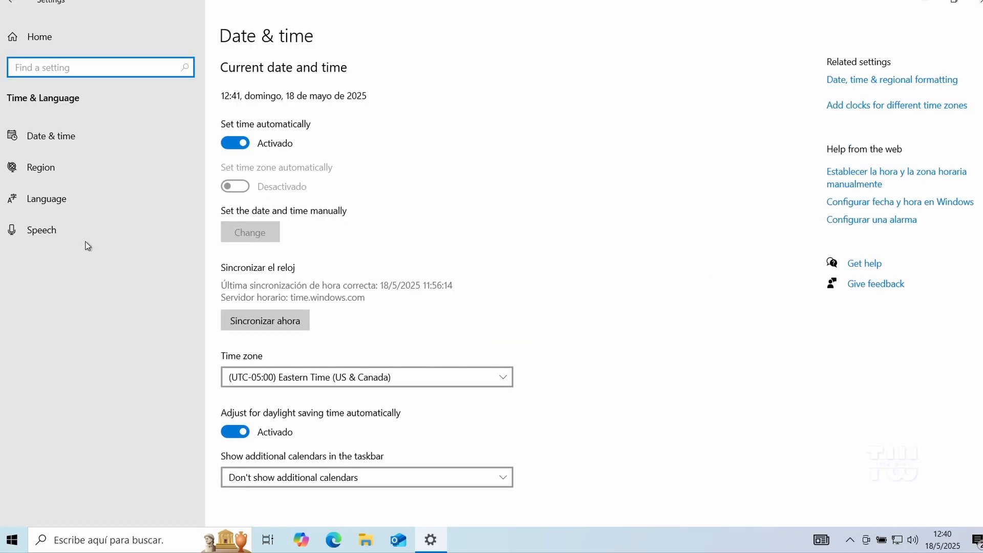
left_click(47, 198)
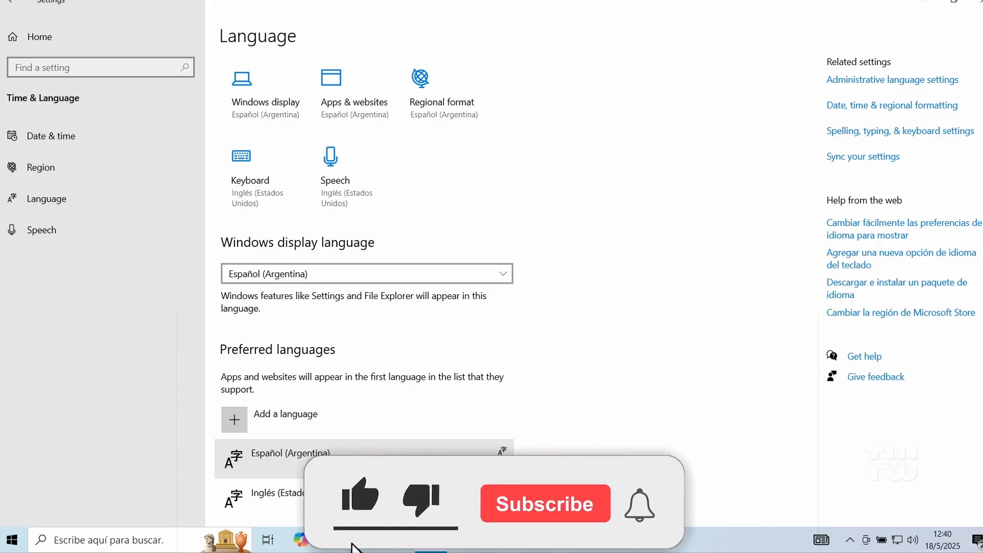
left_click(545, 503)
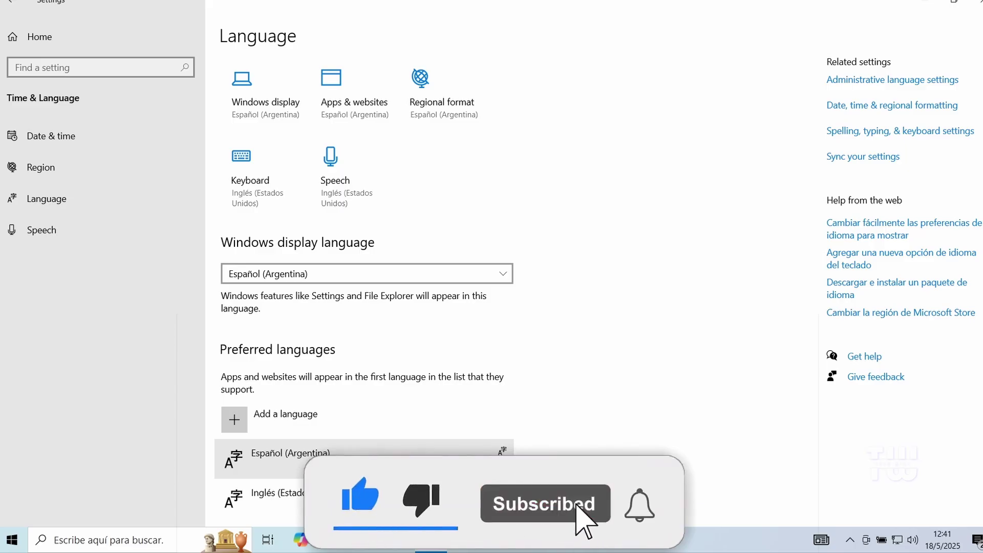